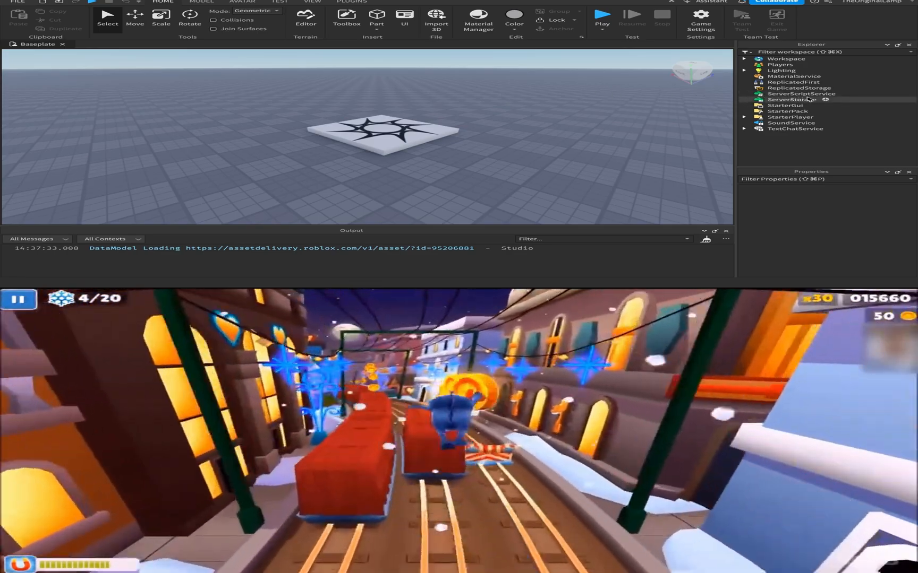
- Insert a new Script under ServerScriptService and begin editing its code
{"action": "left_click", "coordinate": [845, 94]}
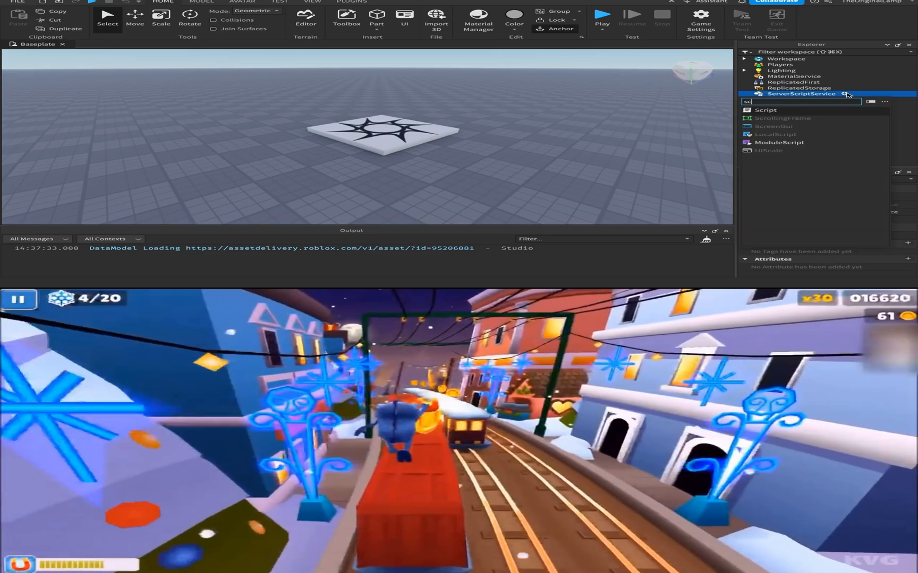
{"action": "left_click", "coordinate": [761, 110]}
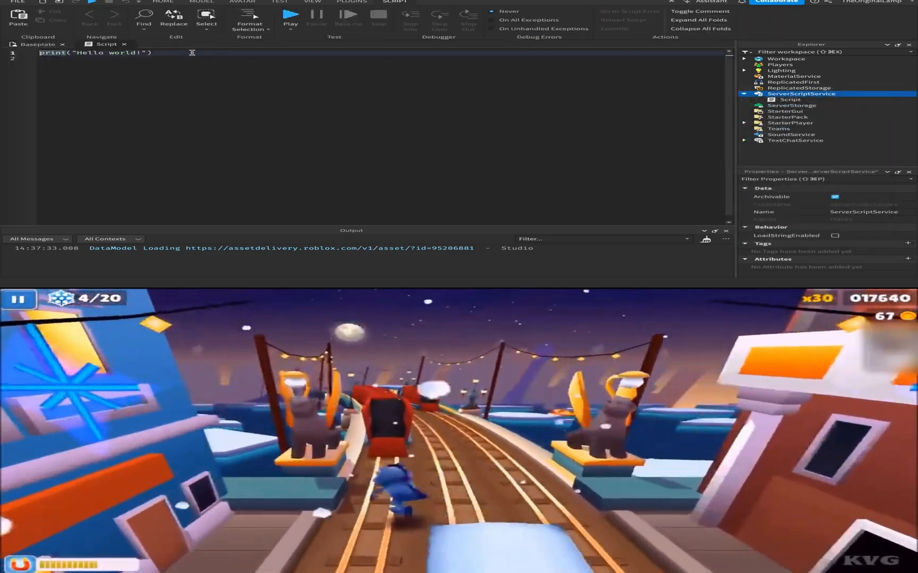
{"action": "left_click", "coordinate": [34, 43]}
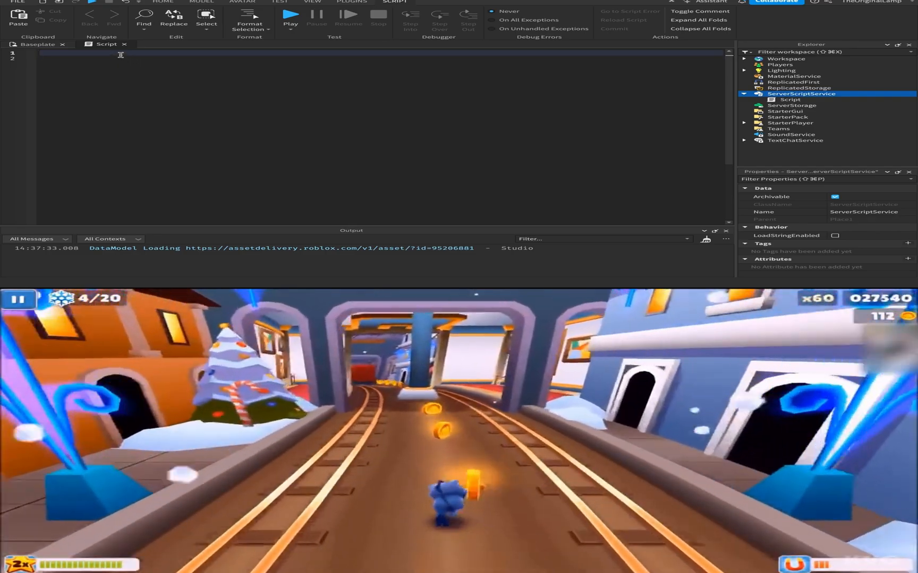
- Write print(123) in the script and playtest it, seeing 123 in the output
{"action": "type", "text": "print"}
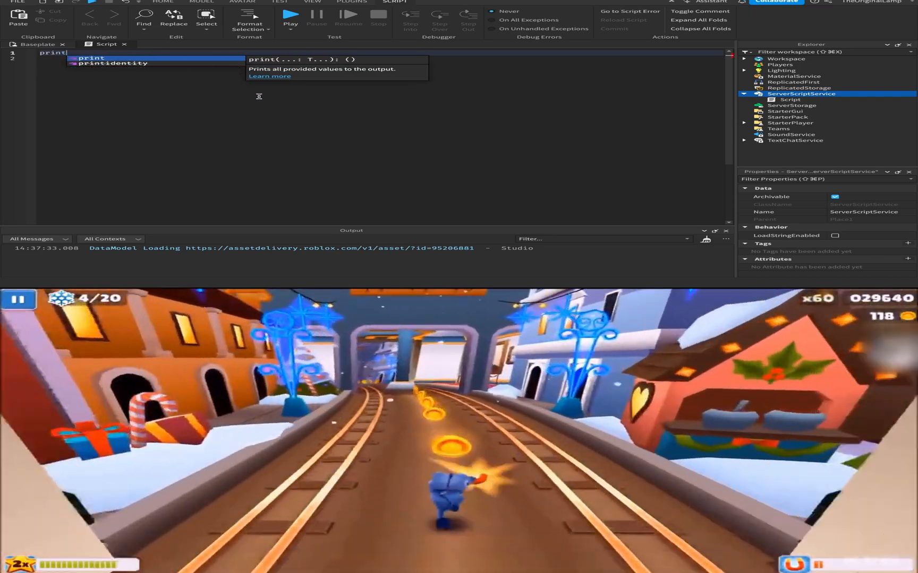
{"action": "type", "text": "("}
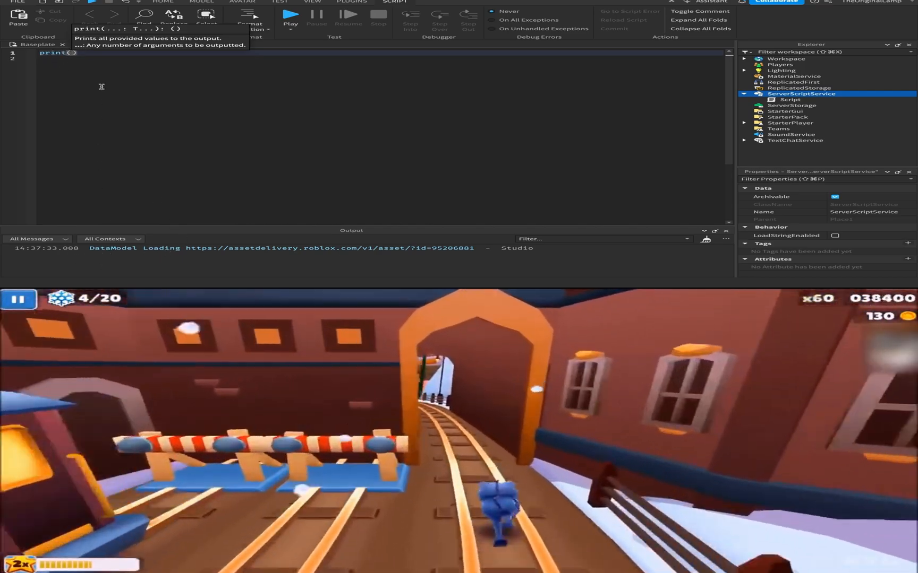
{"action": "type", "text": "123"}
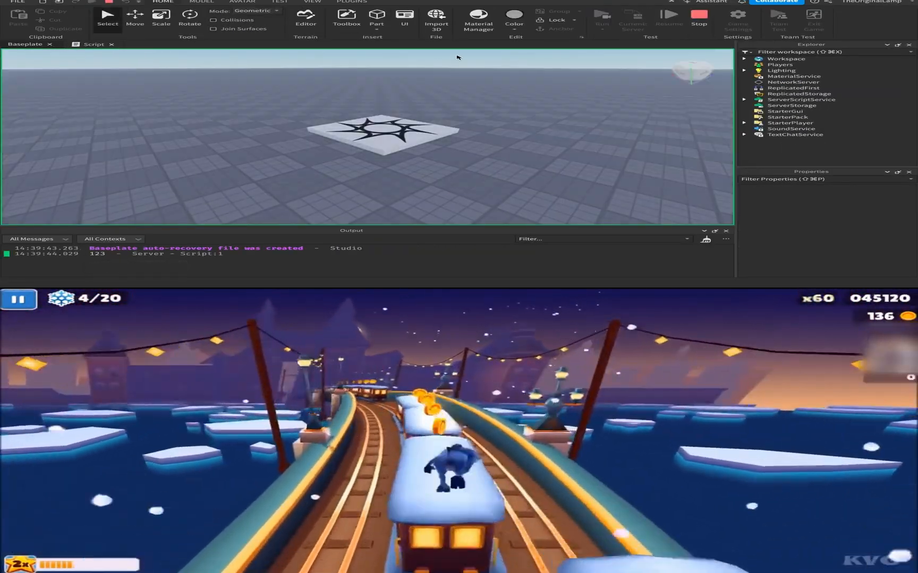
{"action": "left_click", "coordinate": [90, 44]}
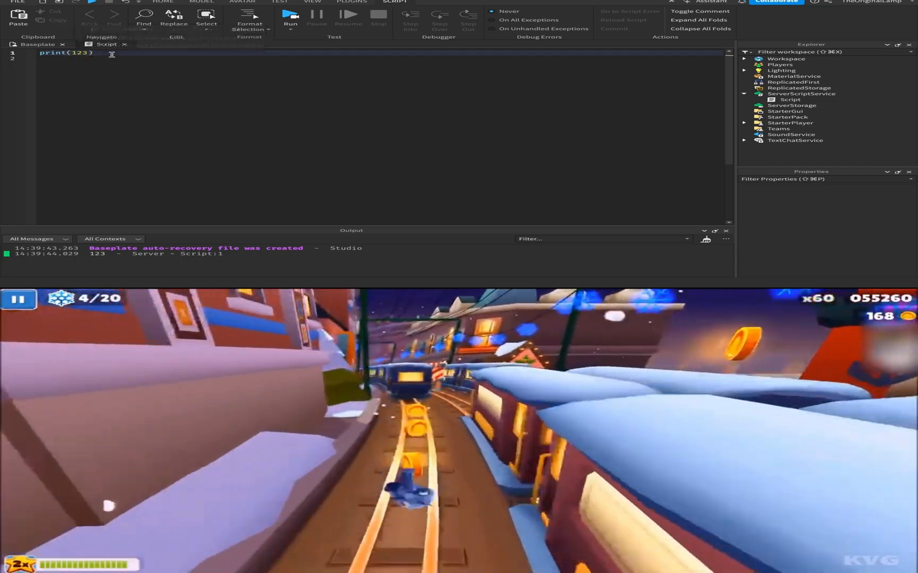
{"action": "mouse_move", "coordinate": [78, 55]}
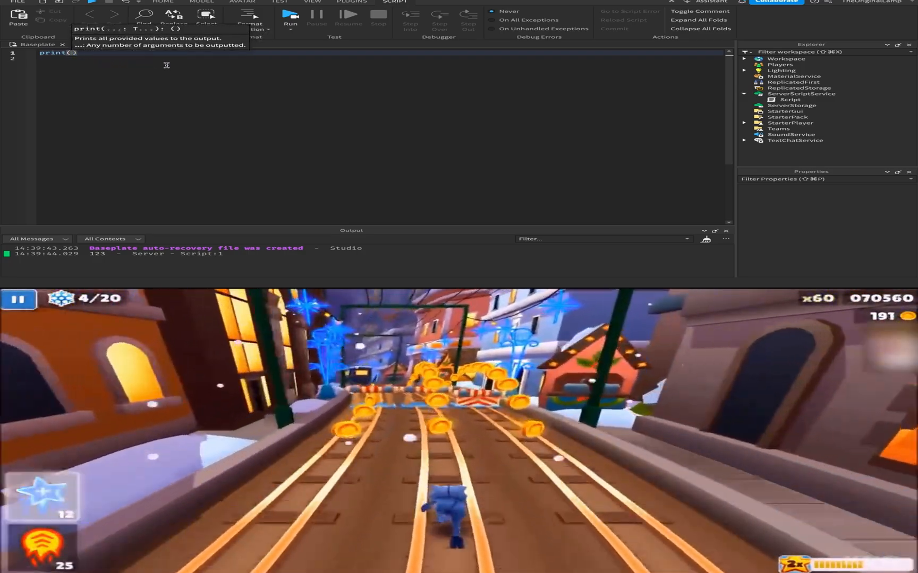
- Playtest the script printing "hello", then playtest again with it printing nil
{"action": "type", "text": "\""}
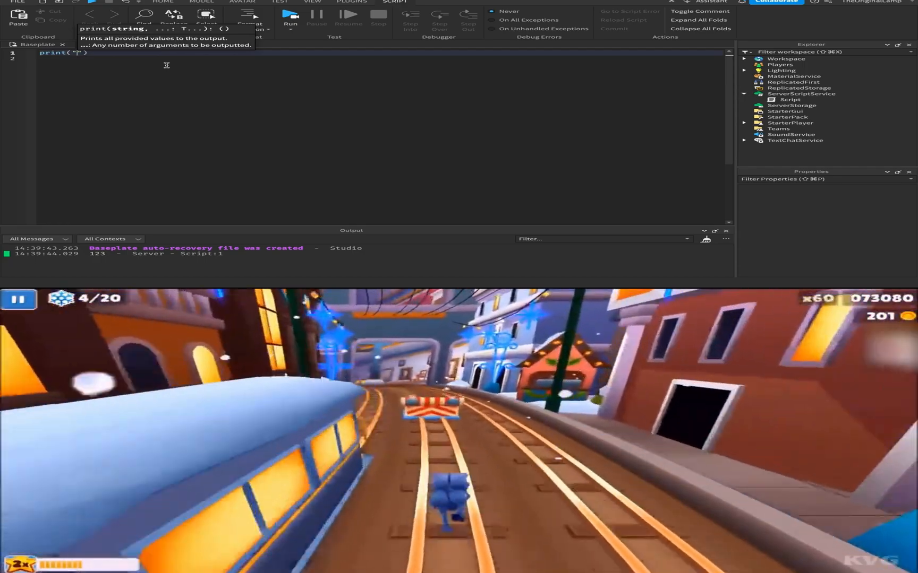
{"action": "type", "text": "hello"}
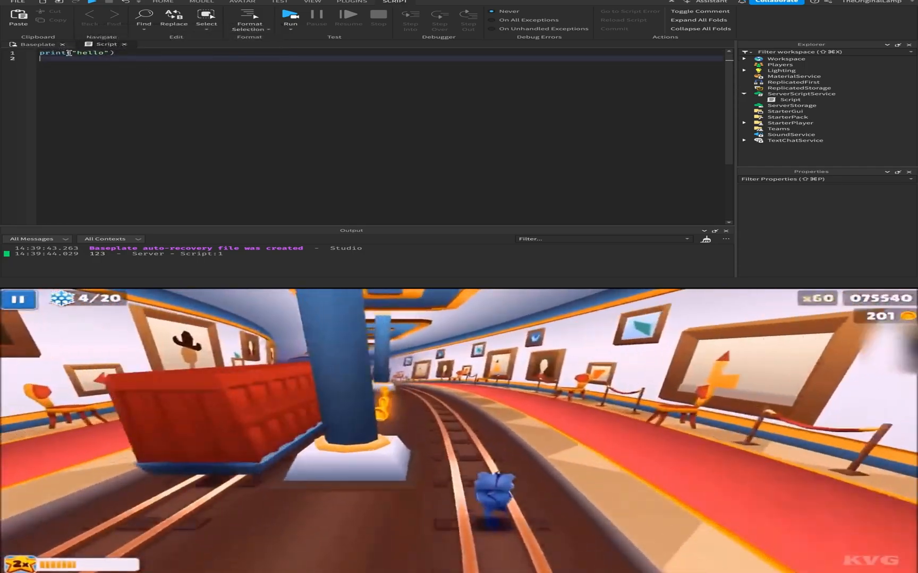
{"action": "left_click", "coordinate": [291, 15]}
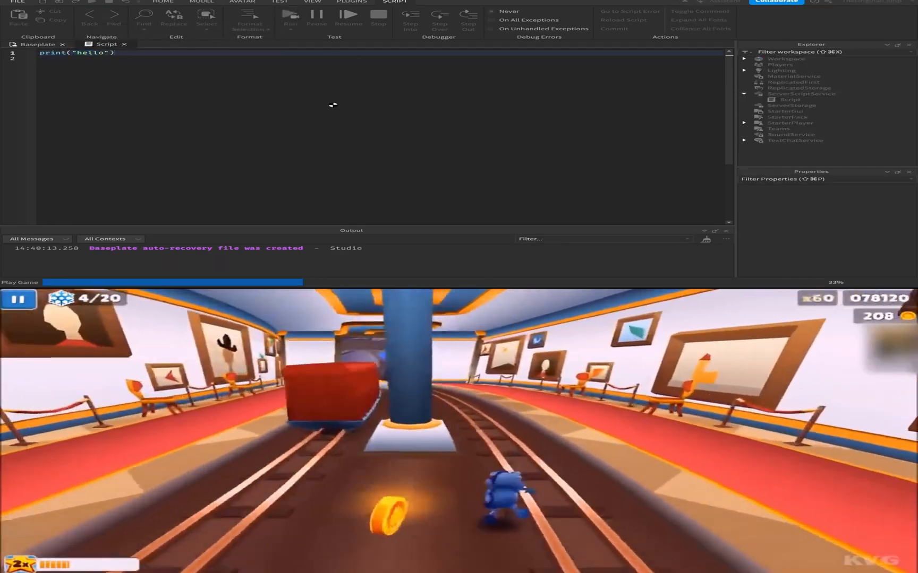
{"action": "left_click", "coordinate": [288, 15]}
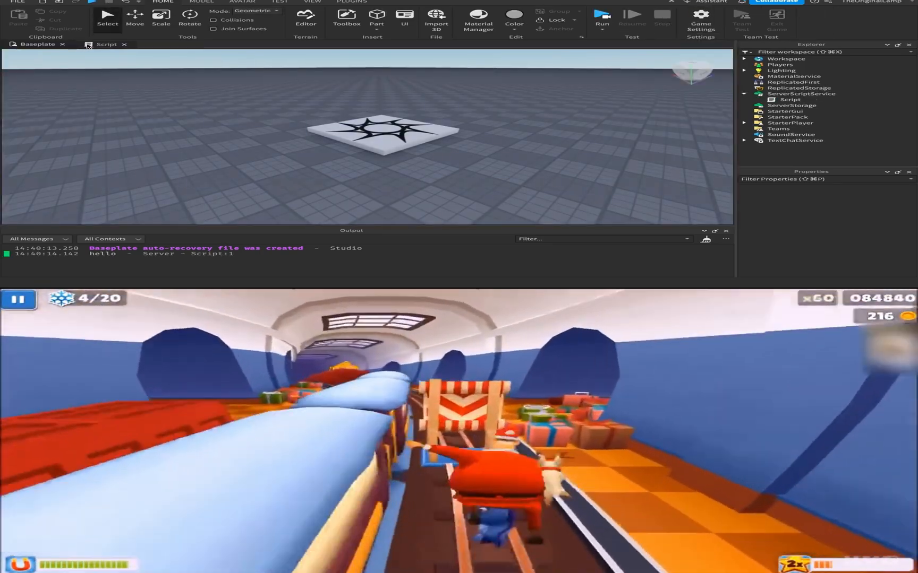
{"action": "left_click", "coordinate": [104, 45]}
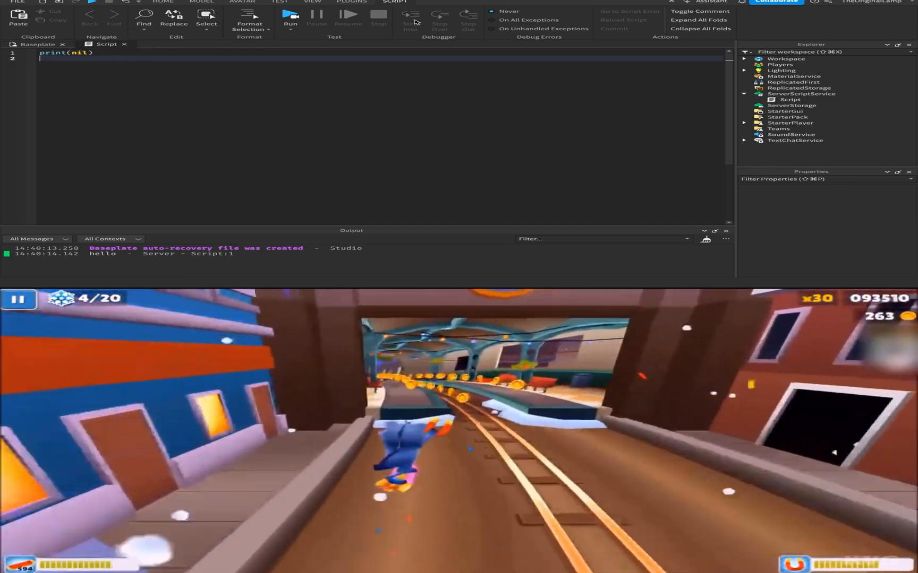
{"action": "left_click", "coordinate": [34, 44]}
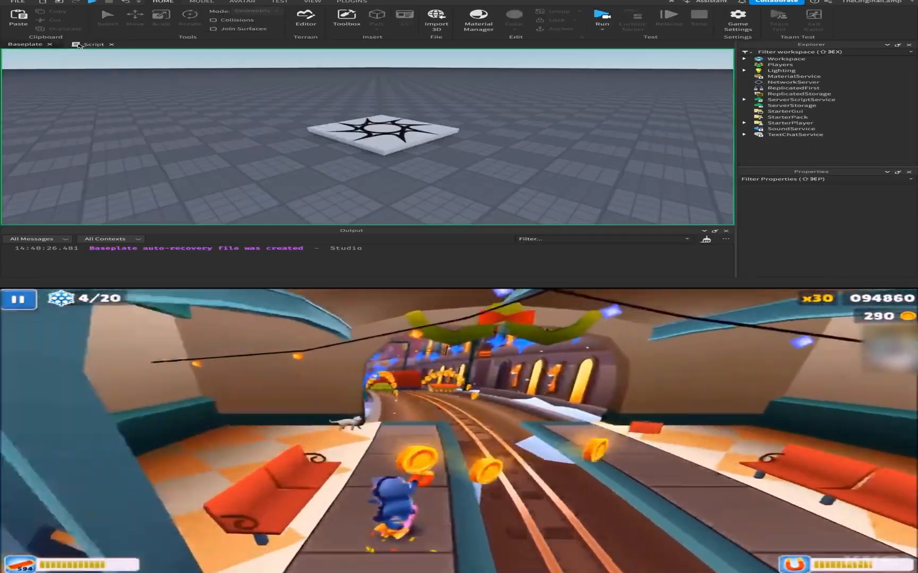
{"action": "left_click", "coordinate": [601, 16]}
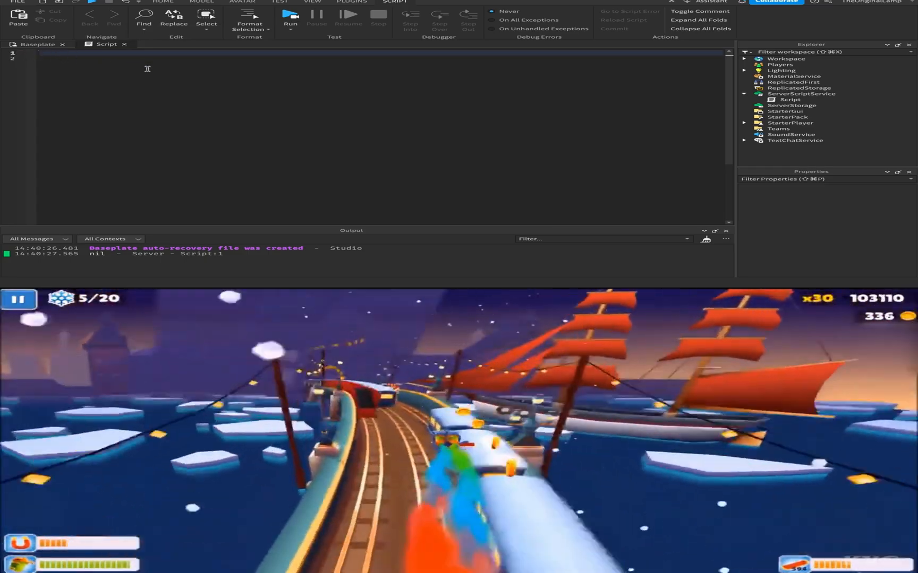
- Declare local var with a number value, print it, and playtest the script
{"action": "type", "text": "local"}
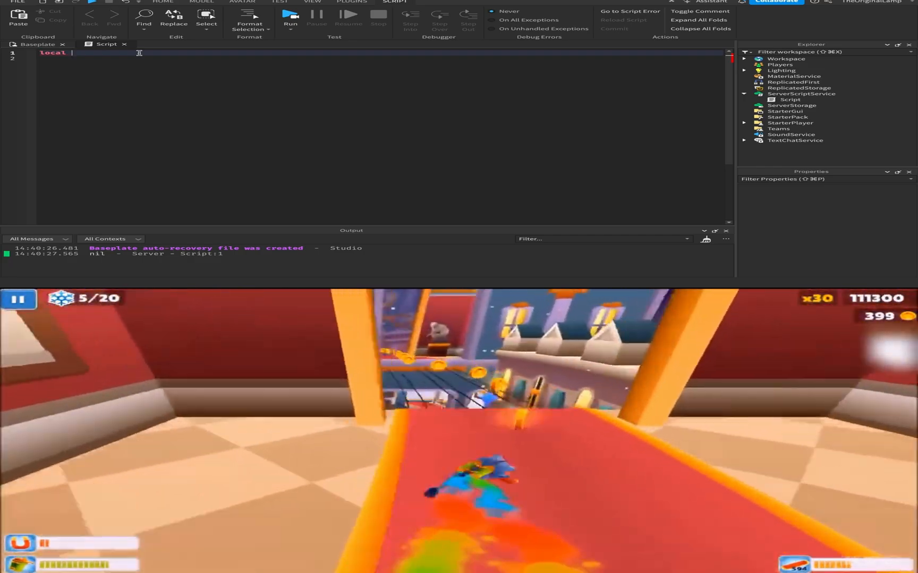
{"action": "type", "text": "var"}
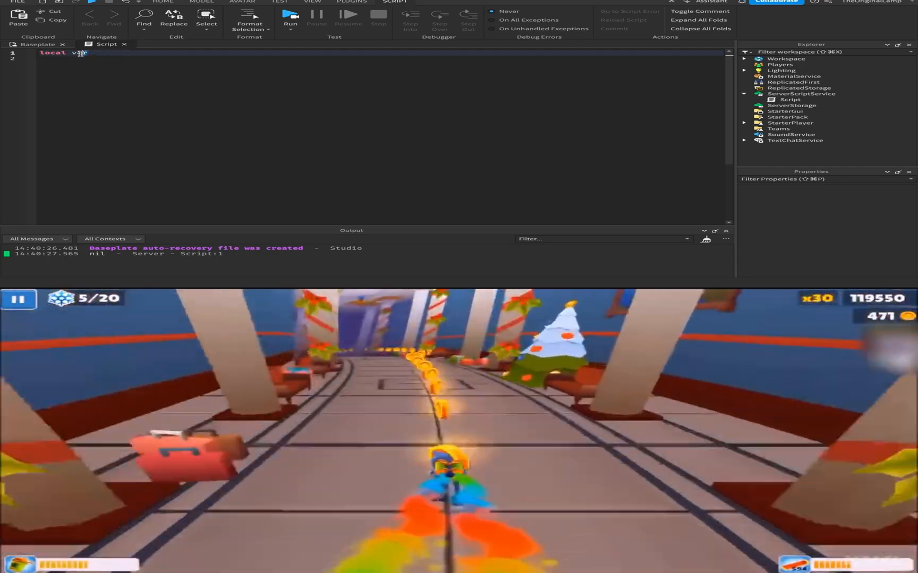
{"action": "type", "text": "ar"}
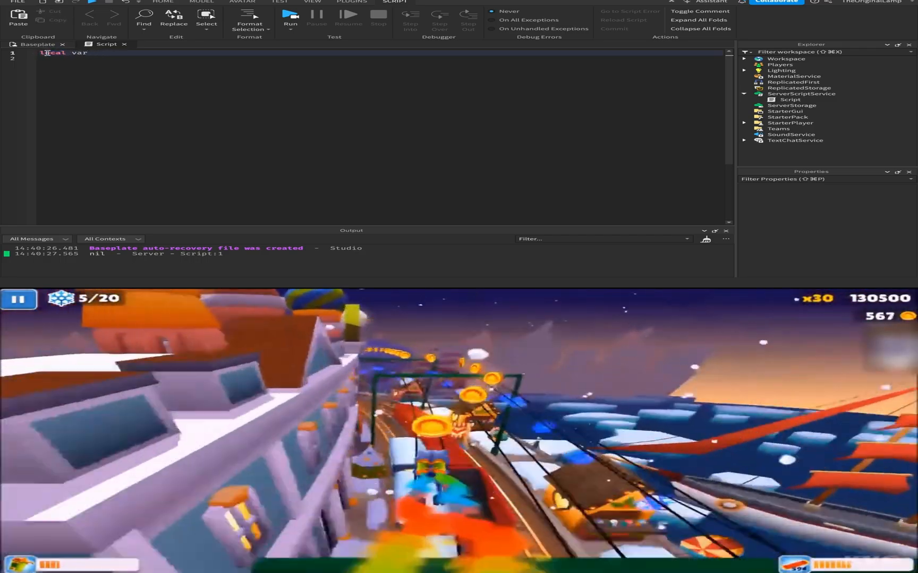
{"action": "type", "text": "local"}
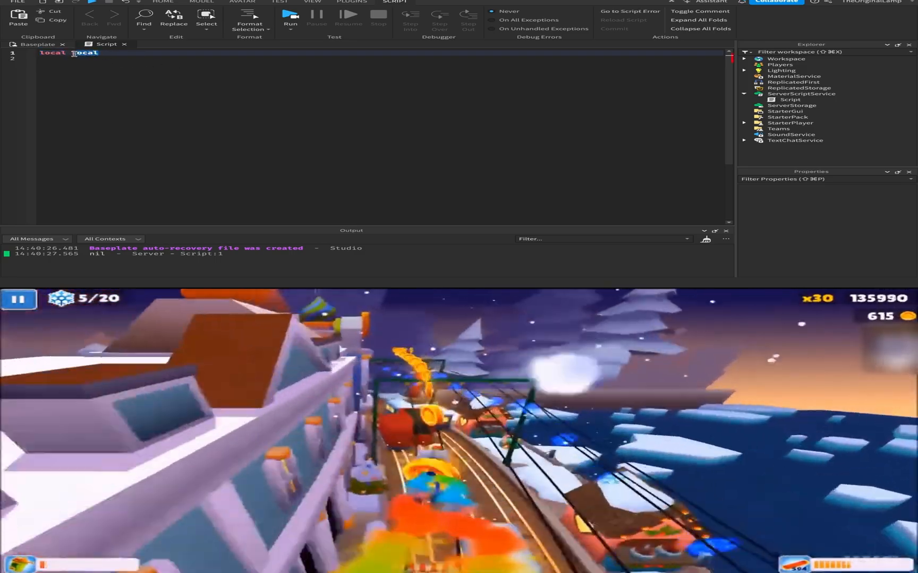
{"action": "type", "text": "var ="}
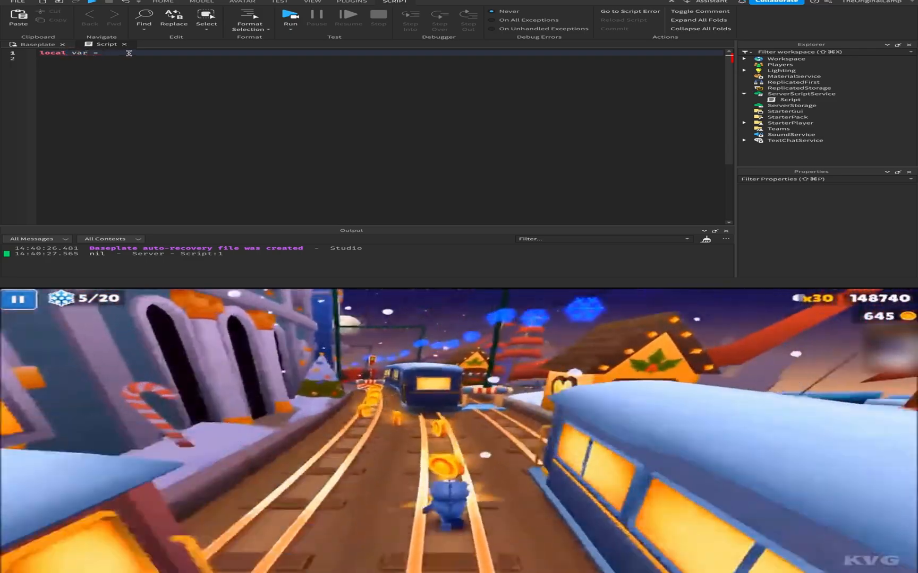
{"action": "type", "text": "100"}
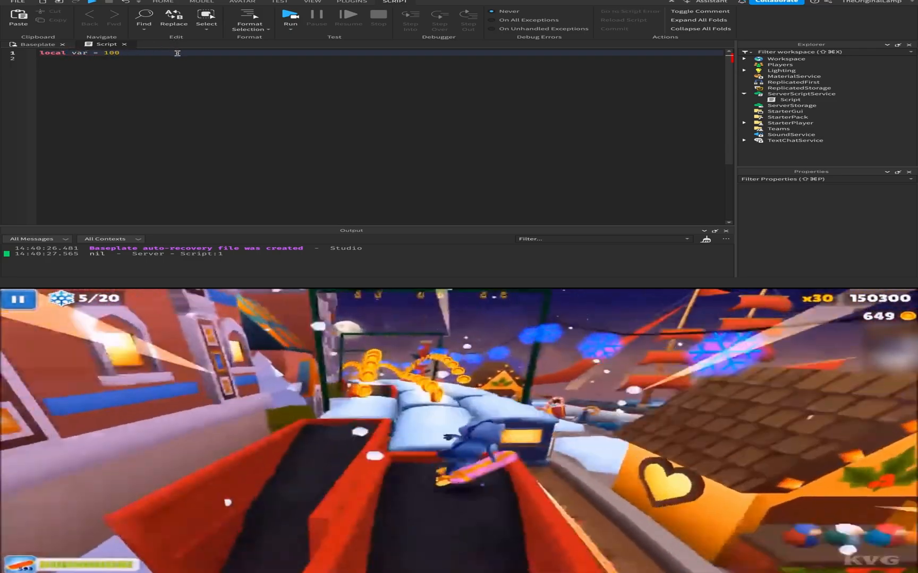
{"action": "type", "text": "print(var"}
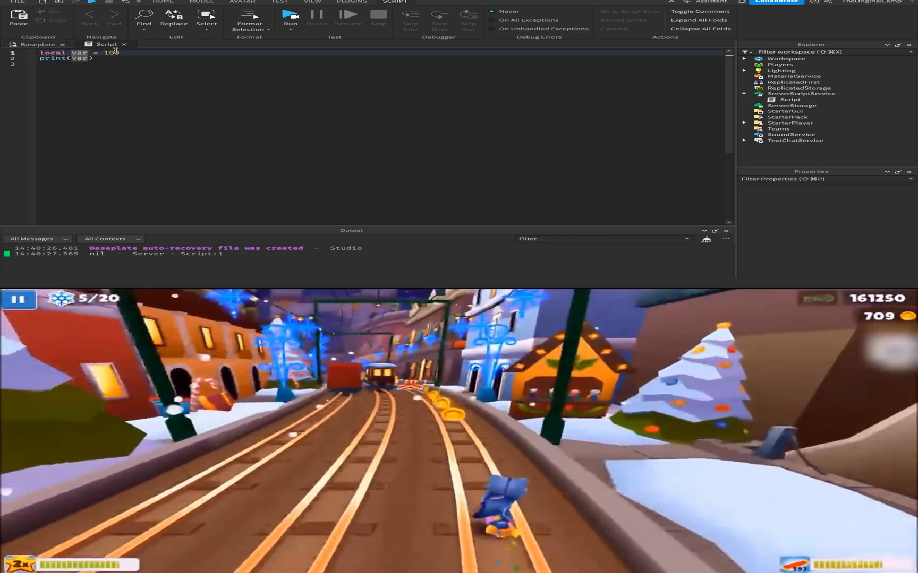
{"action": "left_click", "coordinate": [31, 44]}
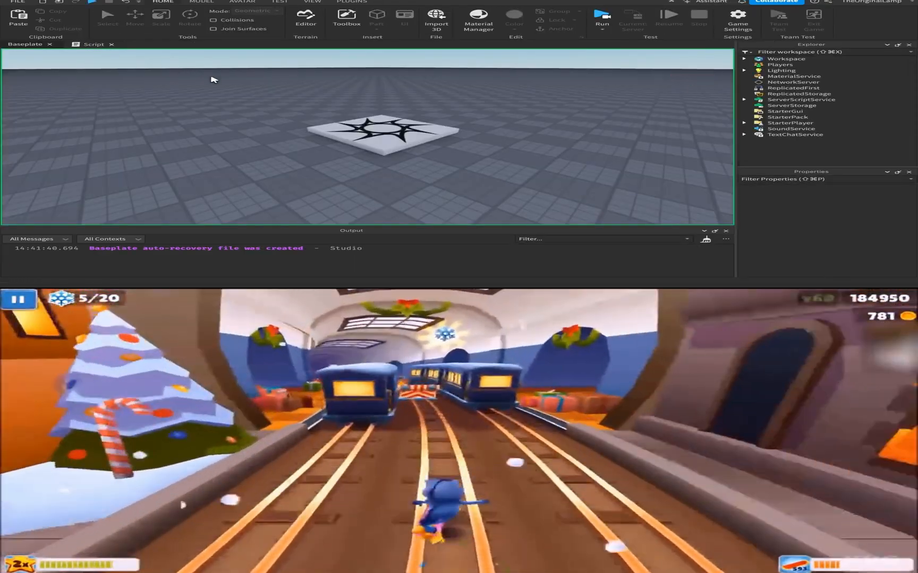
{"action": "left_click", "coordinate": [601, 16]}
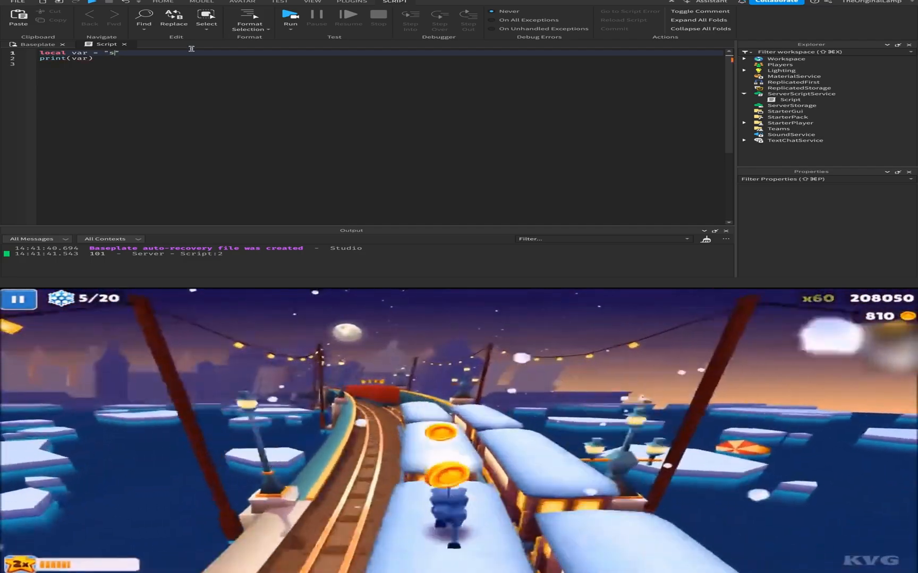
- Try string, true, Color, CFrame and nil as values for var, then delete them
{"action": "type", "text": "tring"}
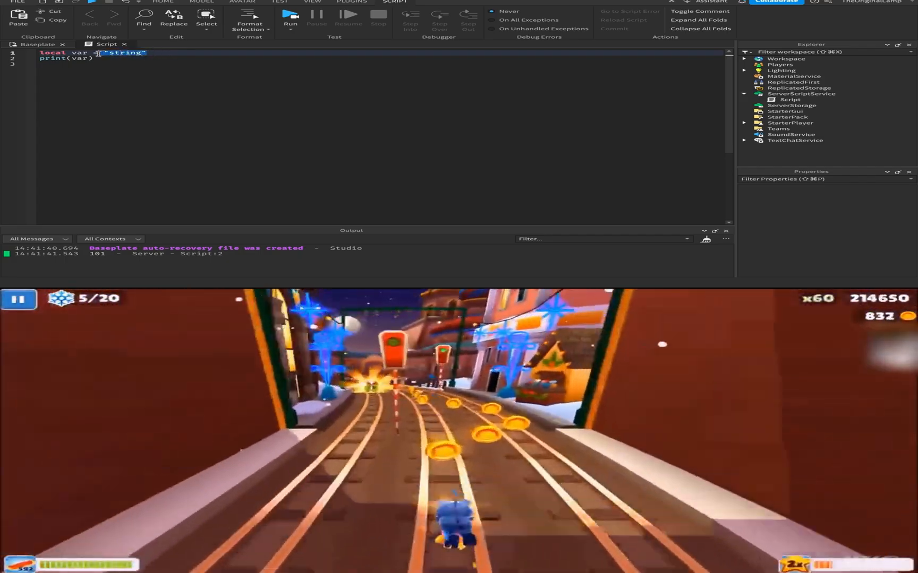
{"action": "type", "text": "tru"}
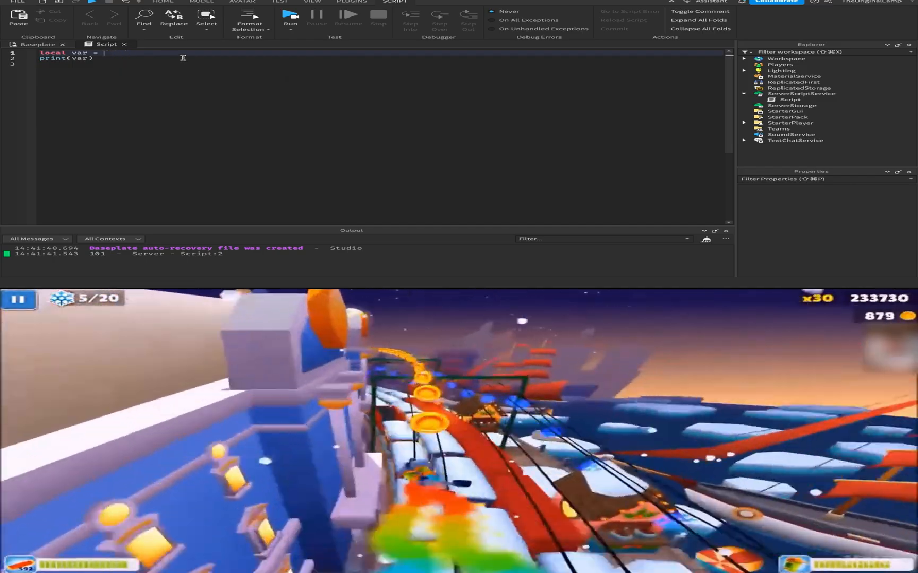
{"action": "type", "text": "Color"}
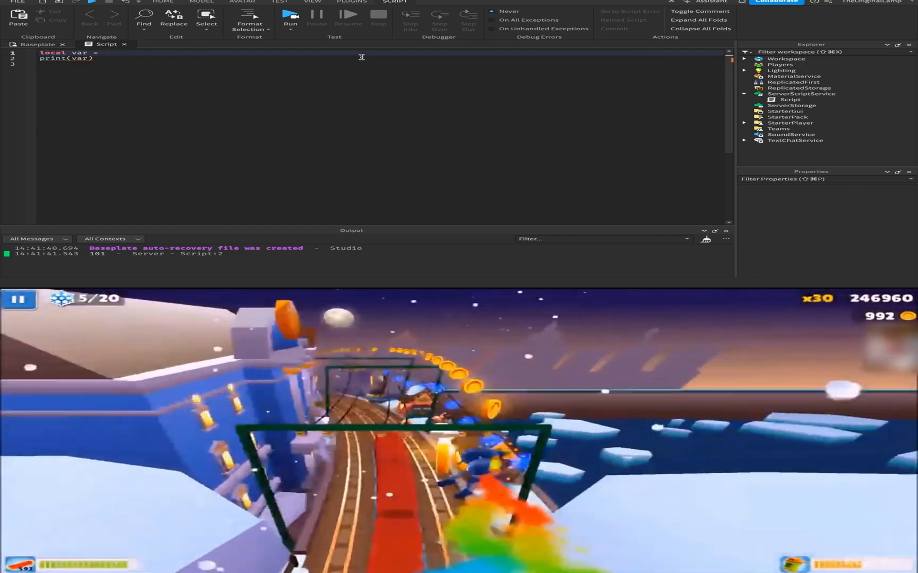
{"action": "type", "text": "CF"}
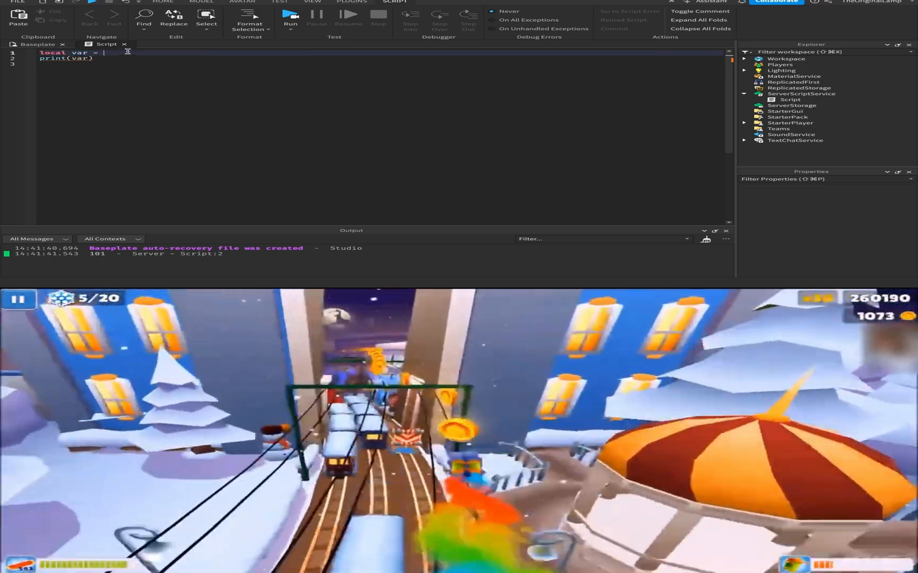
{"action": "type", "text": "nil"}
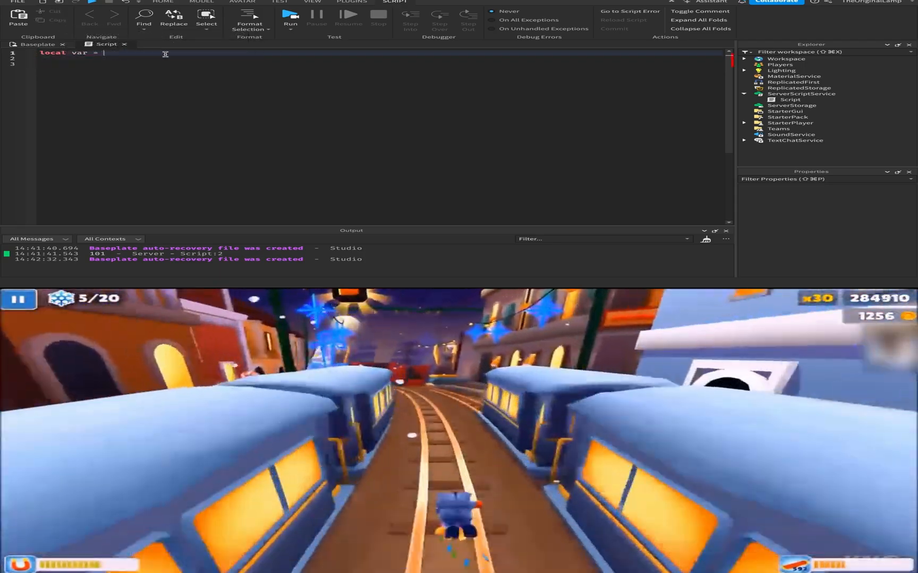
- Set local var = "hello" with print(var) and playtest to view the output
{"action": "type", "text": "\"hello\""}
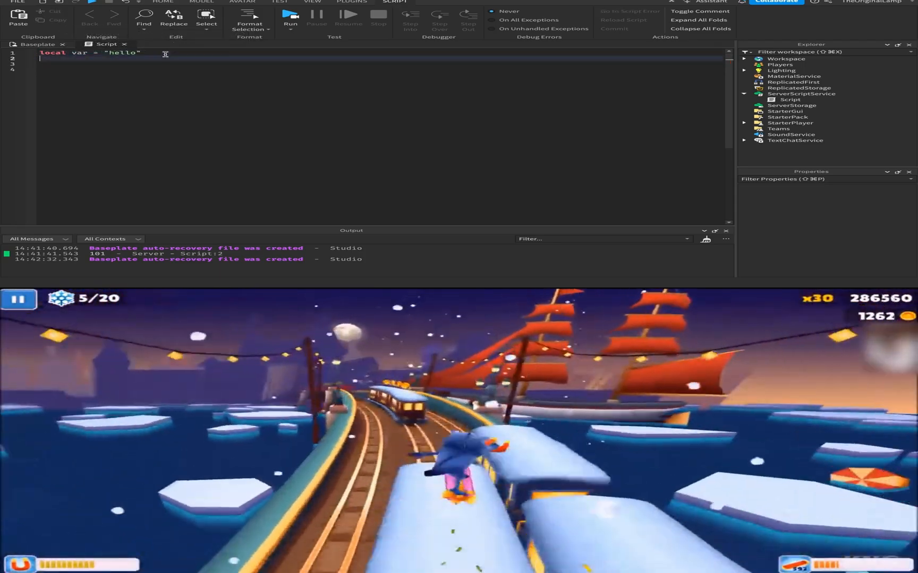
{"action": "type", "text": "print(var"}
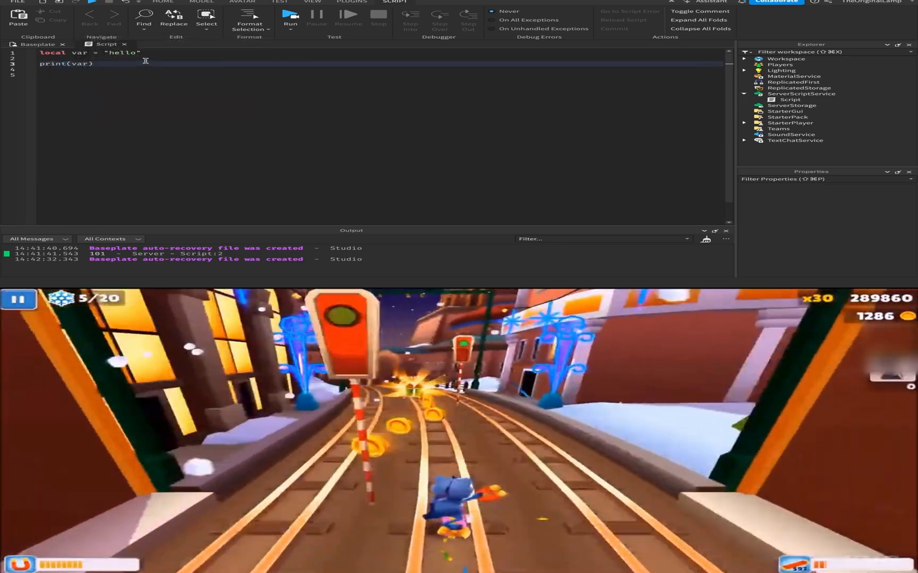
{"action": "type", "text": "var = \"bye"}
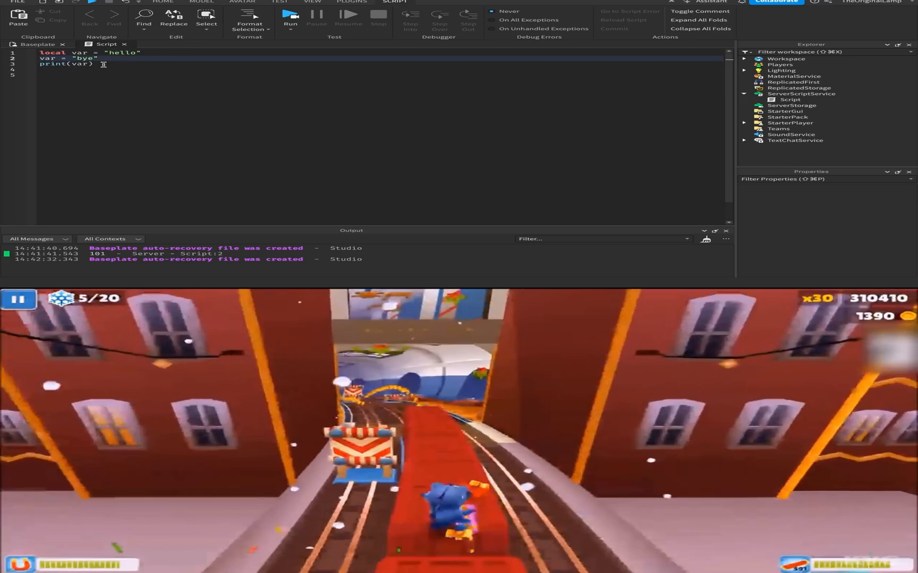
{"action": "left_click", "coordinate": [291, 16]}
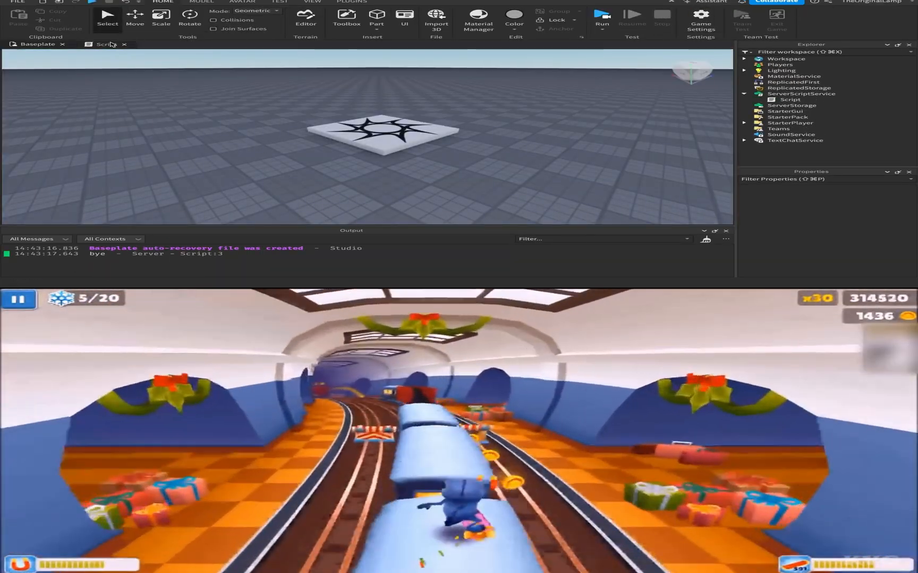
{"action": "left_click", "coordinate": [101, 44]}
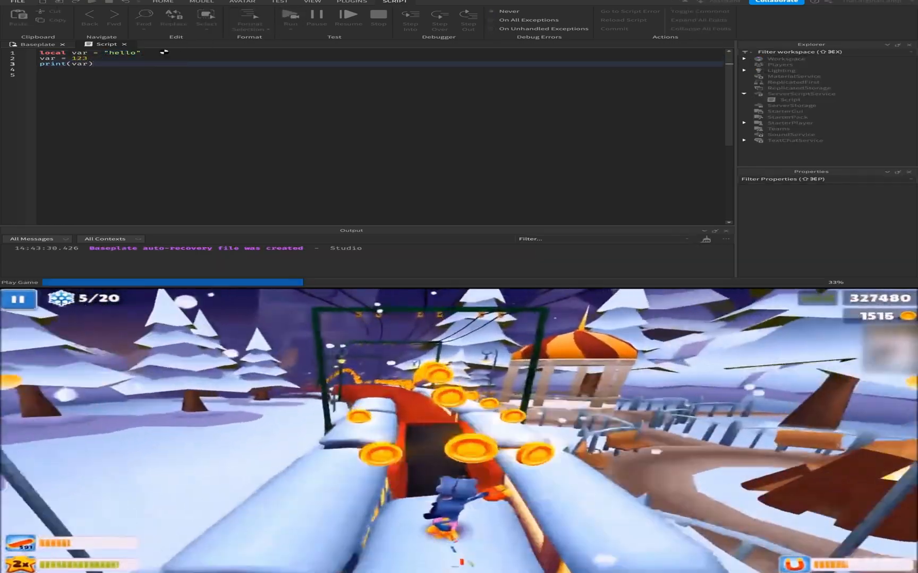
- Playtest again, then replace the "hello" string with false
{"action": "left_click", "coordinate": [291, 18]}
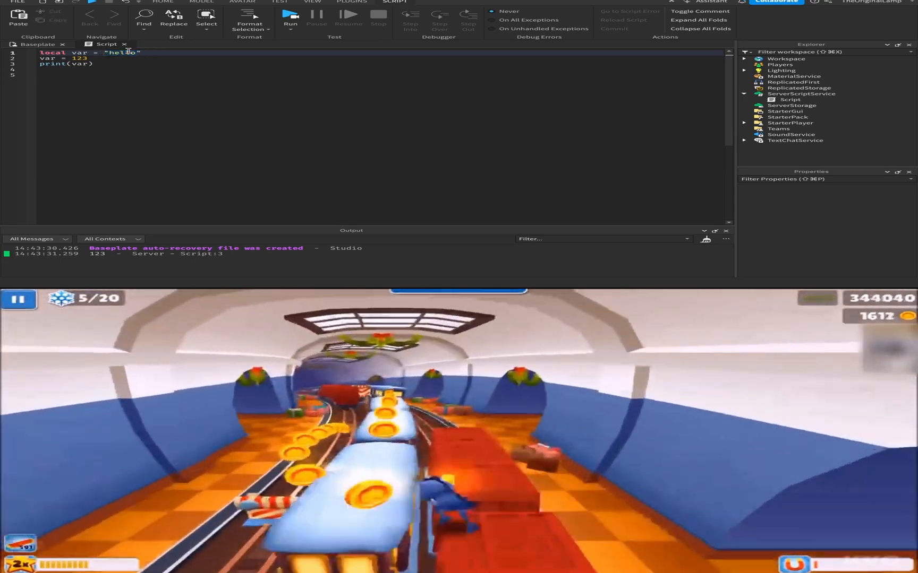
{"action": "double_click", "coordinate": [122, 53]}
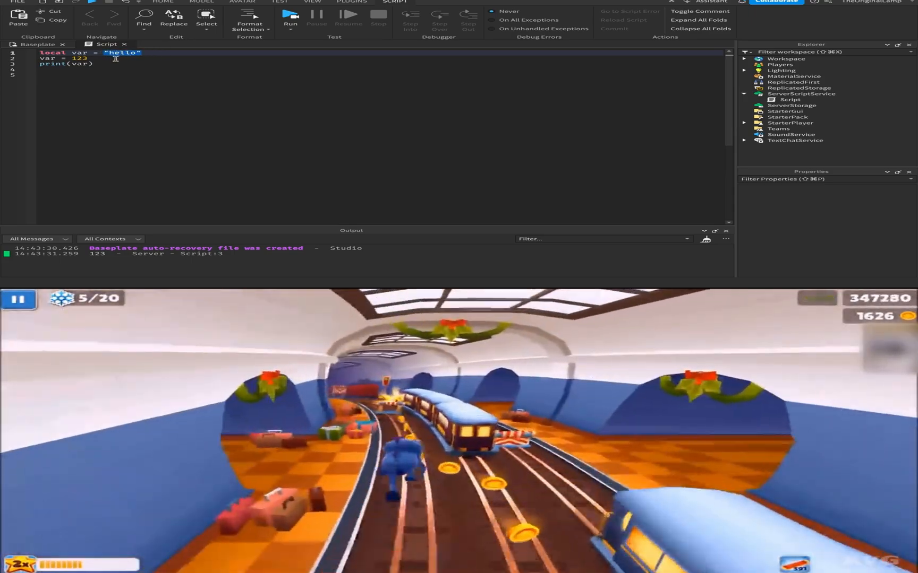
{"action": "type", "text": "fals"}
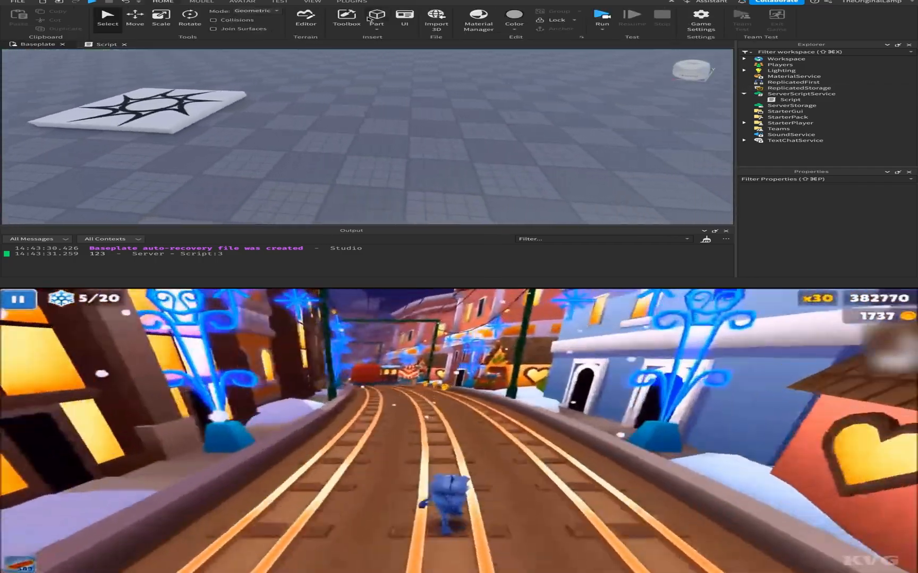
- Insert a Part, assign var = workspace:WaitForChild("Part"), and playtest to print Part
{"action": "left_click", "coordinate": [373, 16]}
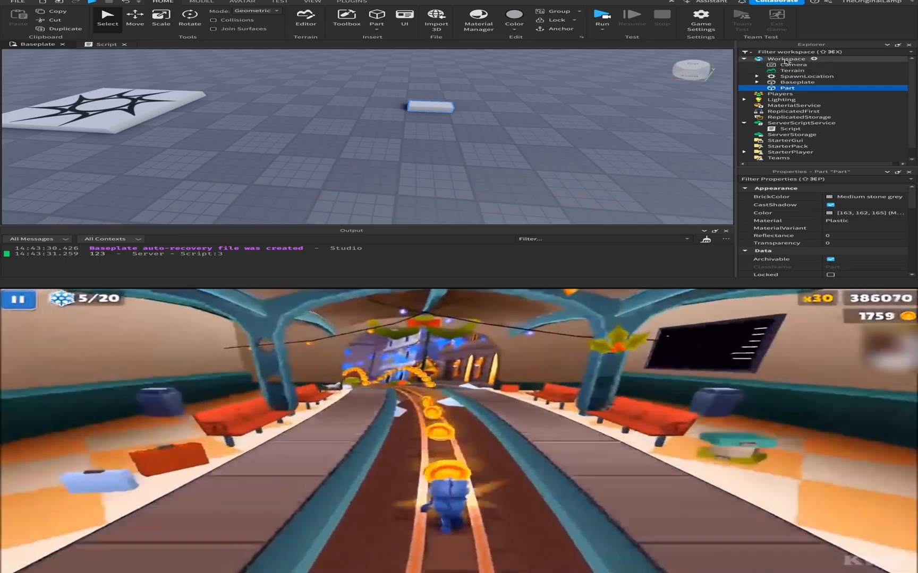
{"action": "left_click", "coordinate": [104, 45]}
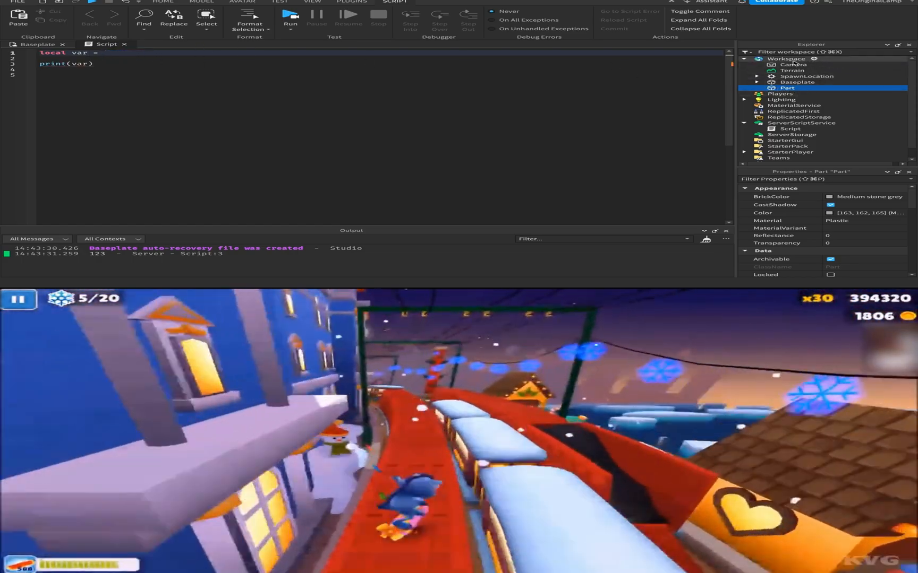
{"action": "type", "text": "workspace."}
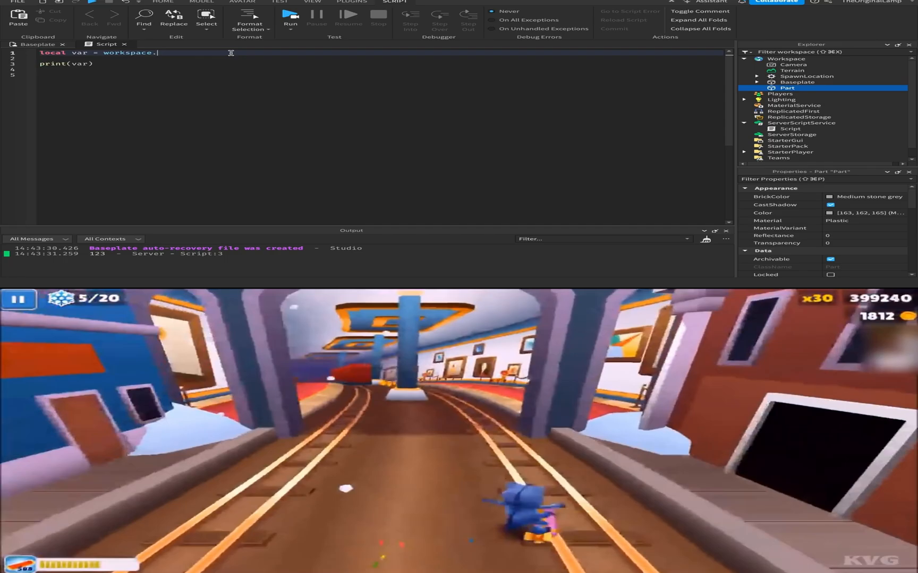
{"action": "type", "text": ":WaitForChild("}
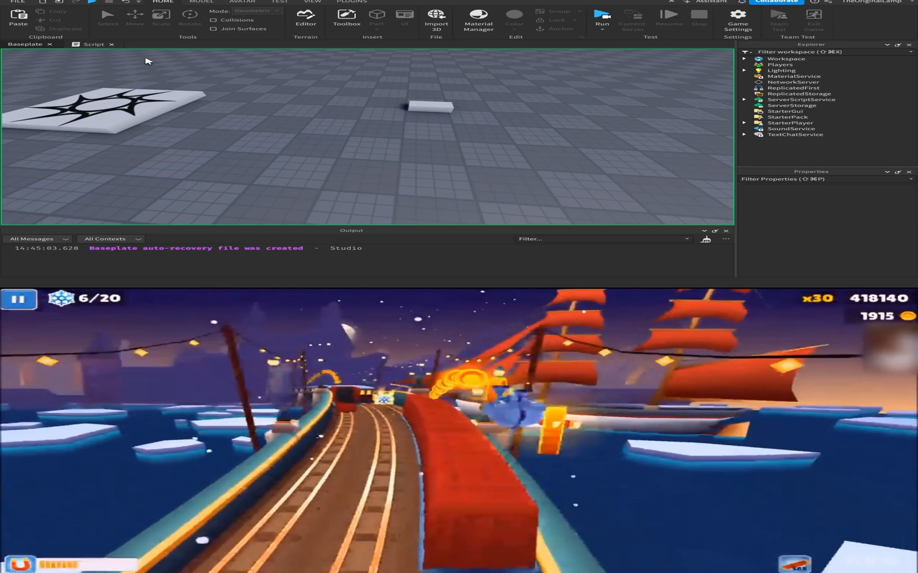
{"action": "left_click", "coordinate": [601, 15]}
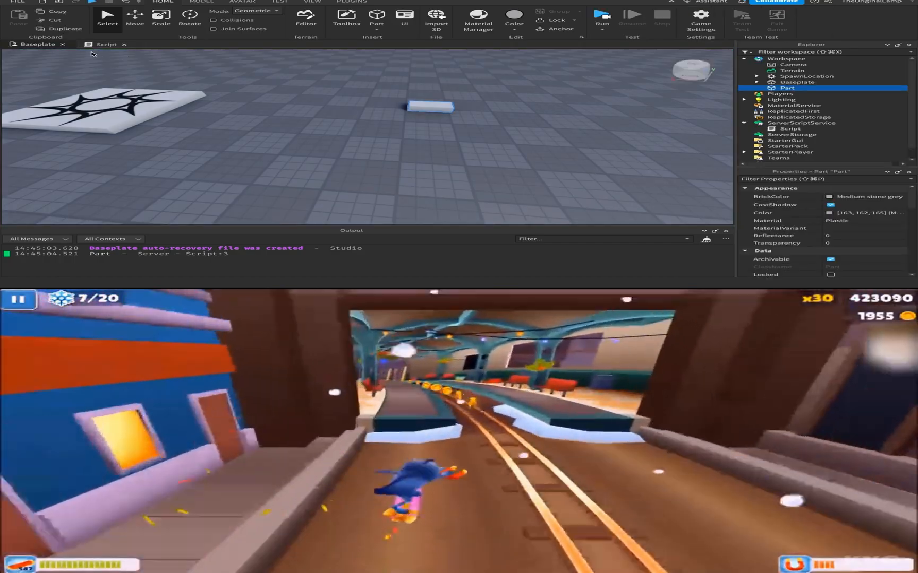
{"action": "left_click", "coordinate": [103, 44]}
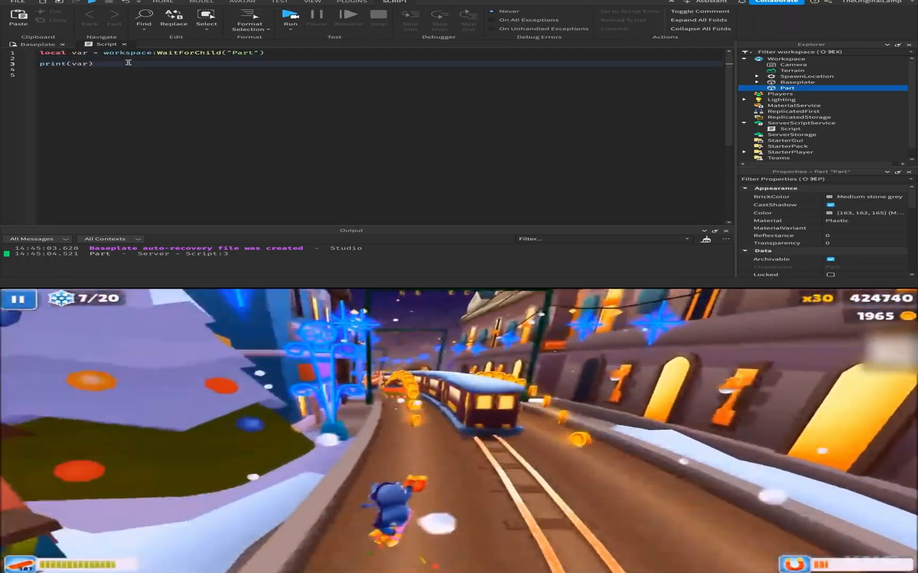